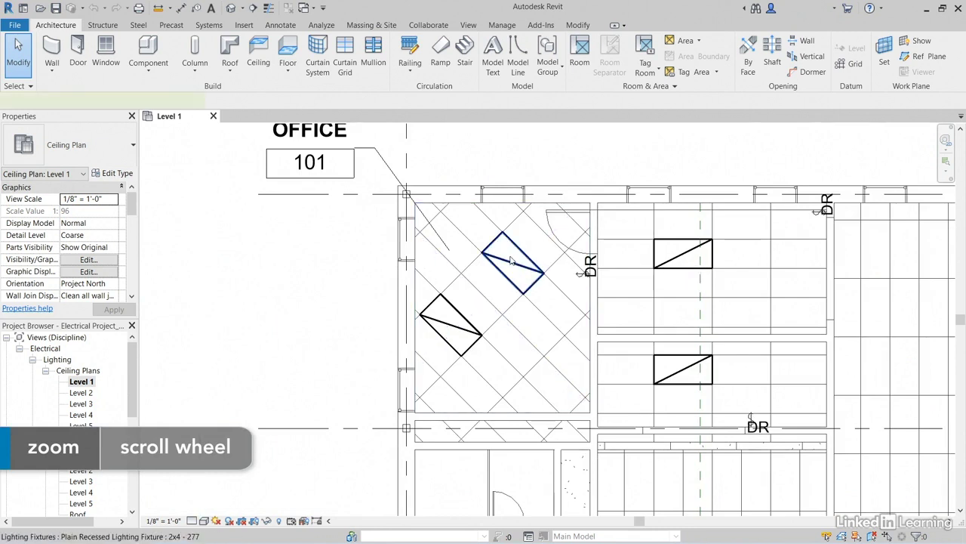
Select the upper recessed fixture in Office 101 and start a switch system for it.
left_click(512, 263)
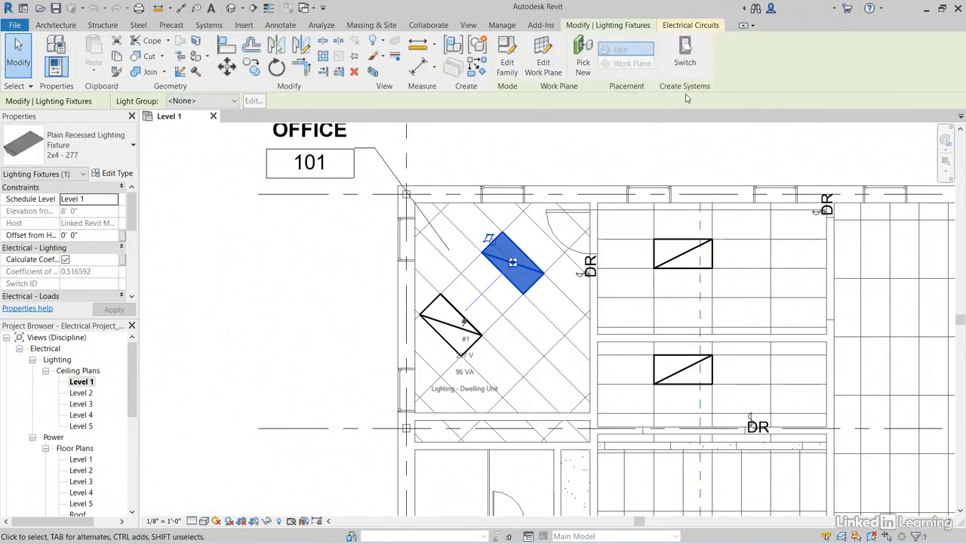
mouse_move(719, 45)
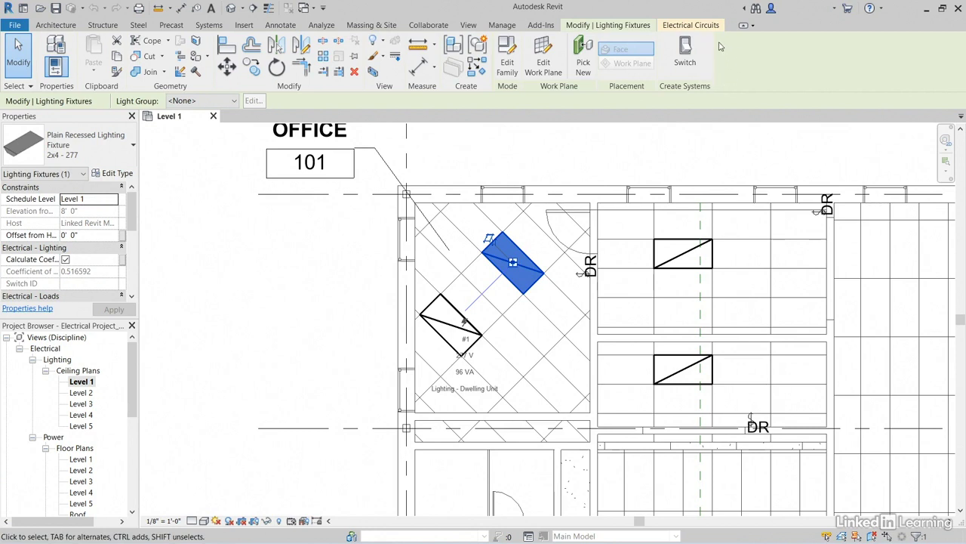
mouse_move(686, 49)
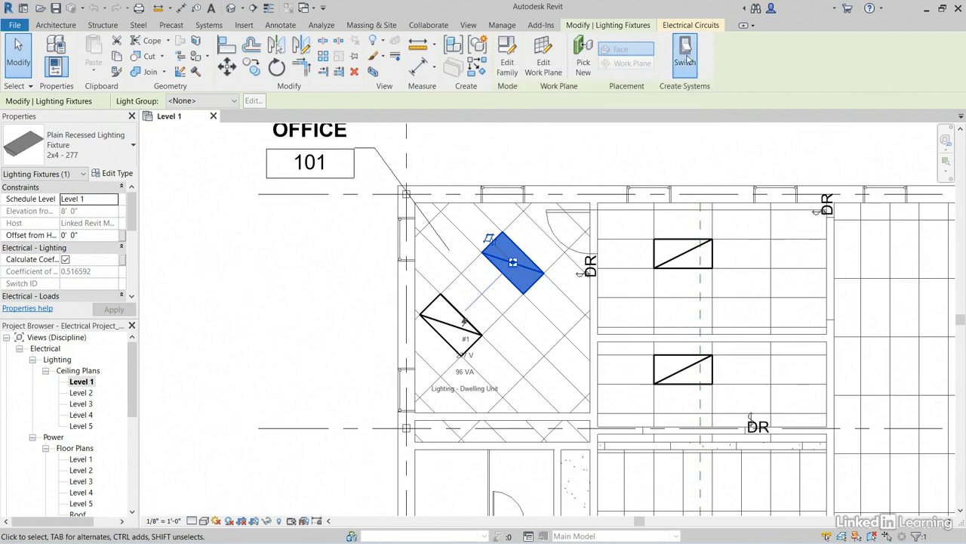
left_click(686, 52)
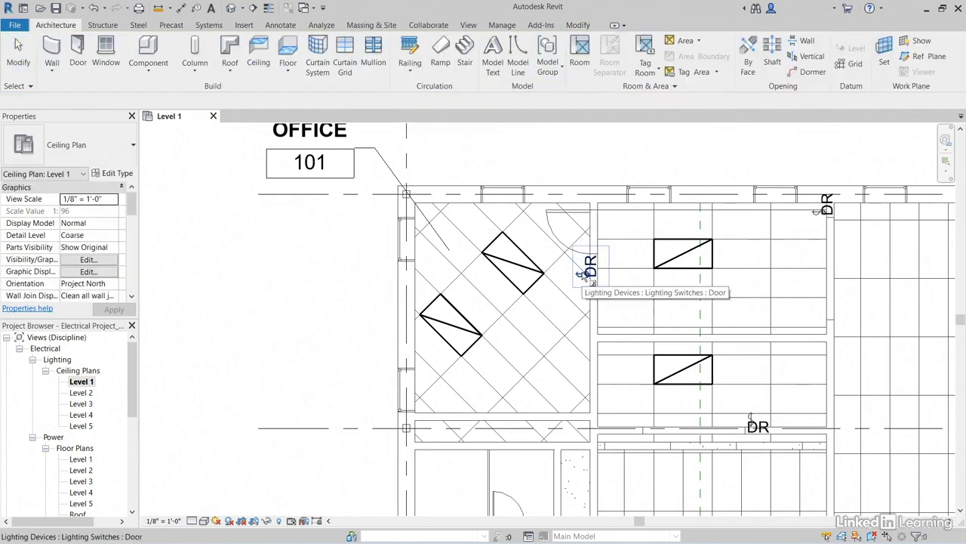
Assign the fixture to the DR door switch and enter switch system editing.
left_click(589, 269)
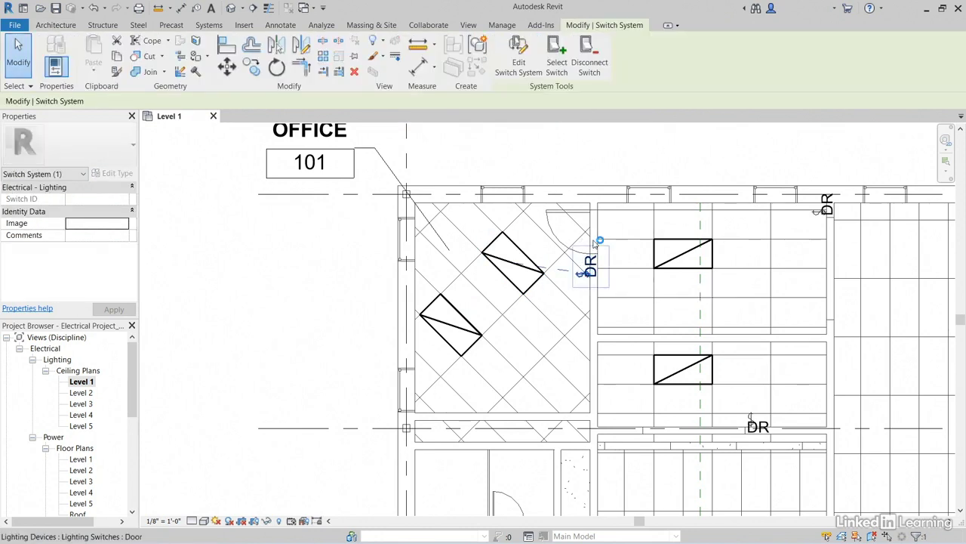
mouse_move(518, 53)
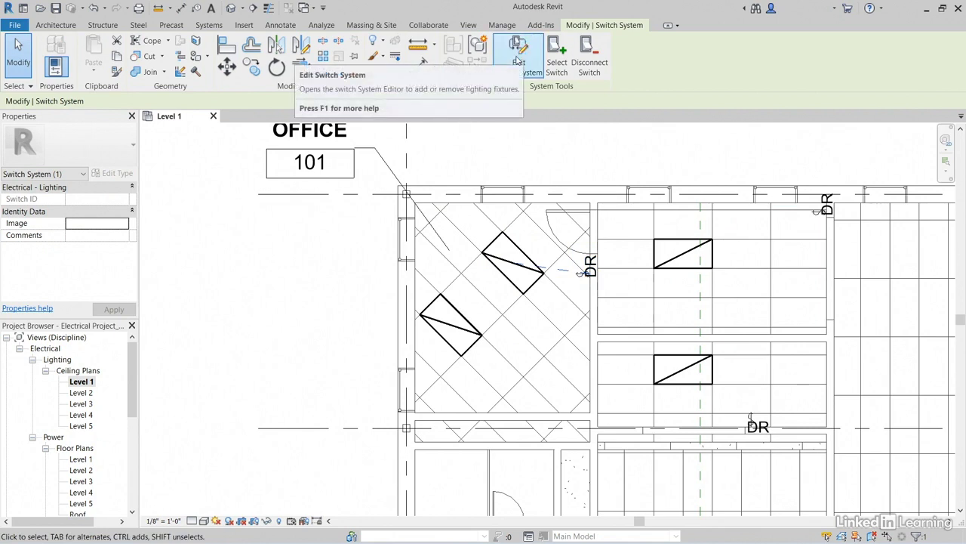
left_click(518, 48)
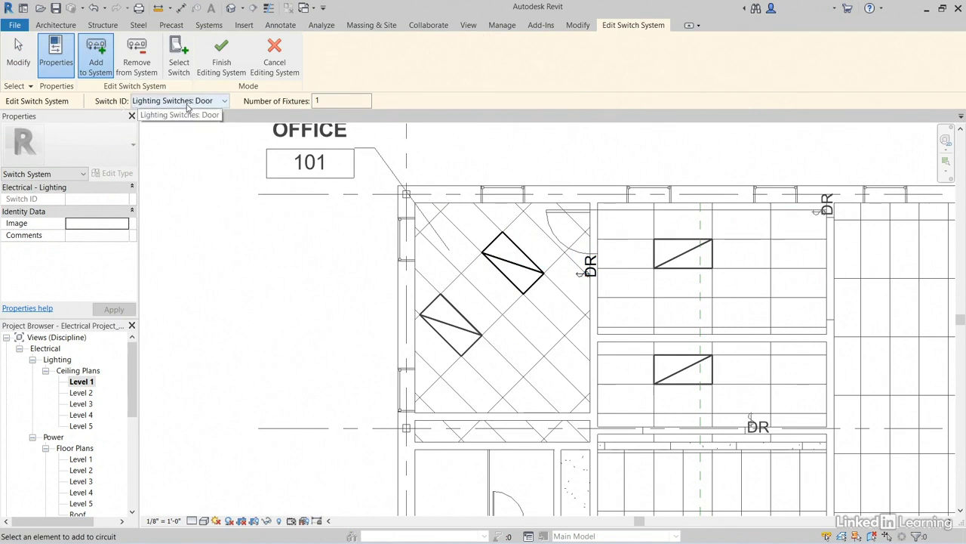
Add the lower Office 101 recessed fixture to the door switch system and finish editing.
left_click(453, 325)
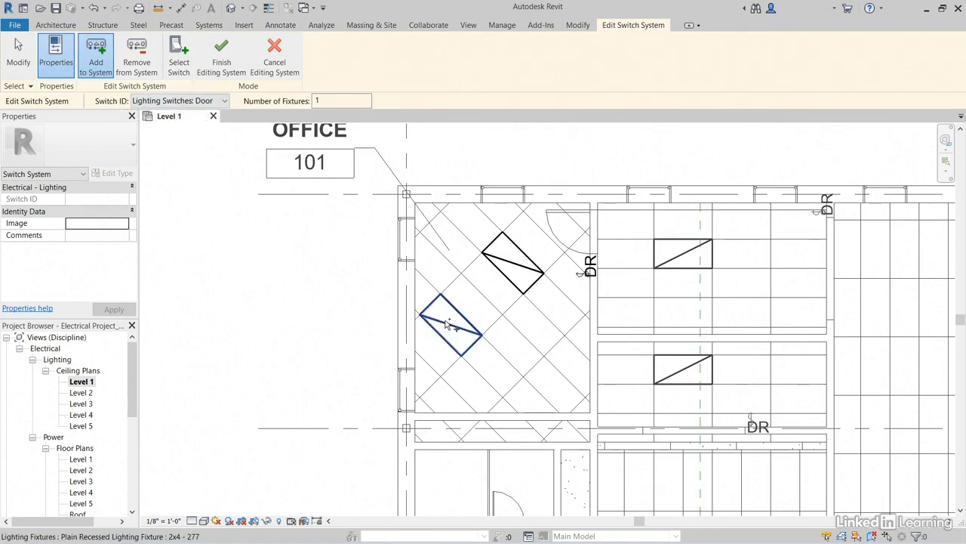
left_click(450, 324)
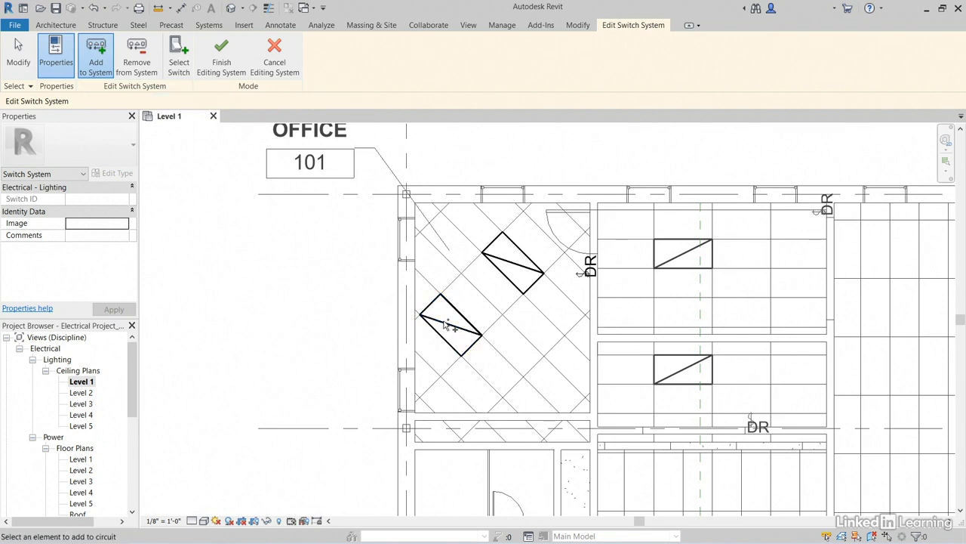
left_click(450, 324)
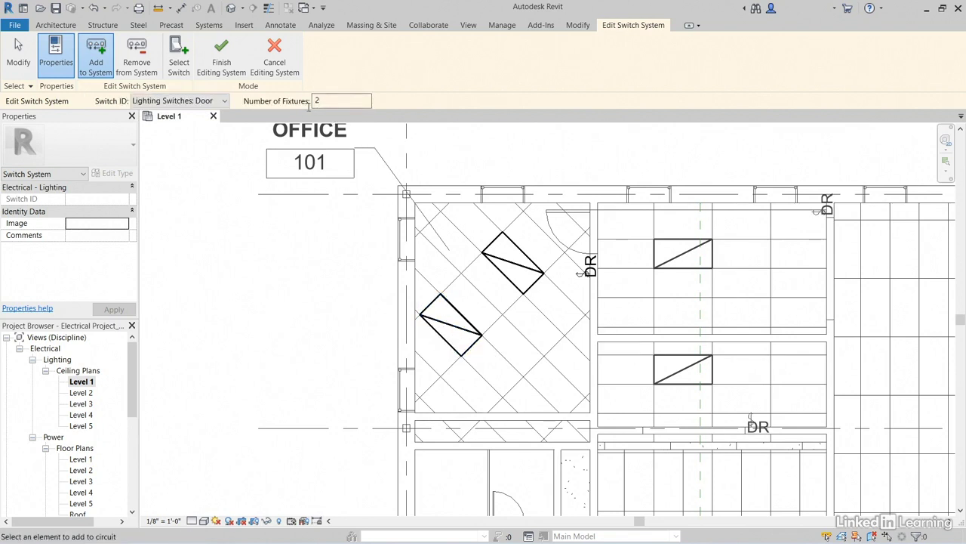
left_click(54, 25)
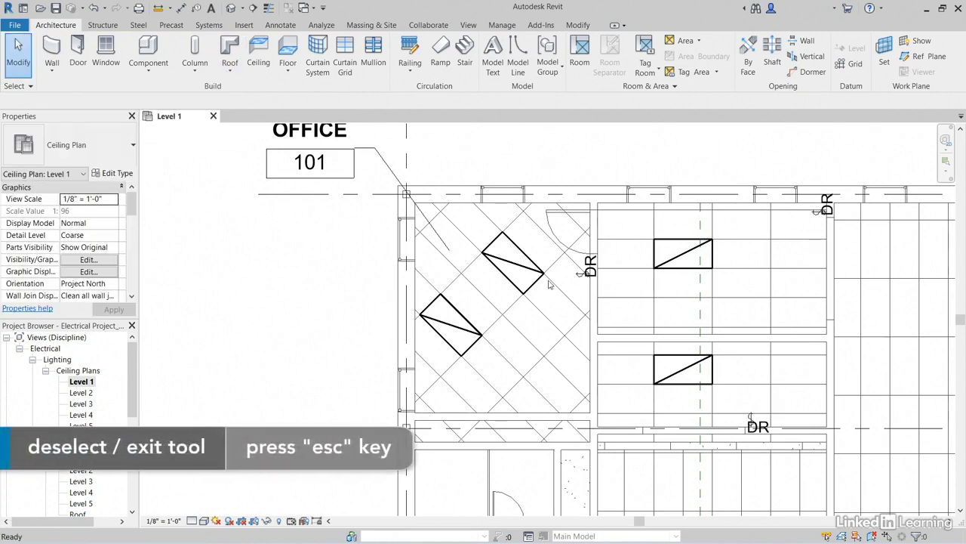
mouse_move(587, 273)
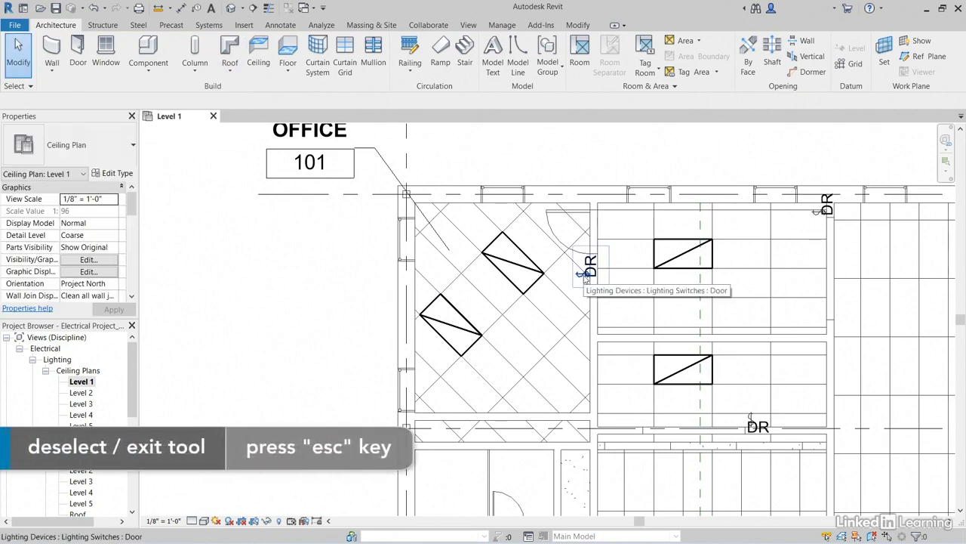
key("tab")
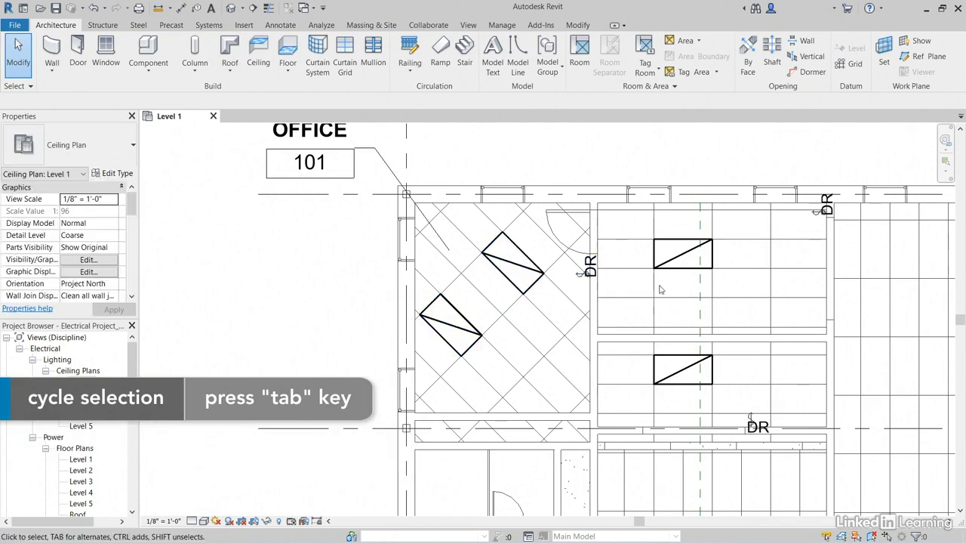
left_click(683, 254)
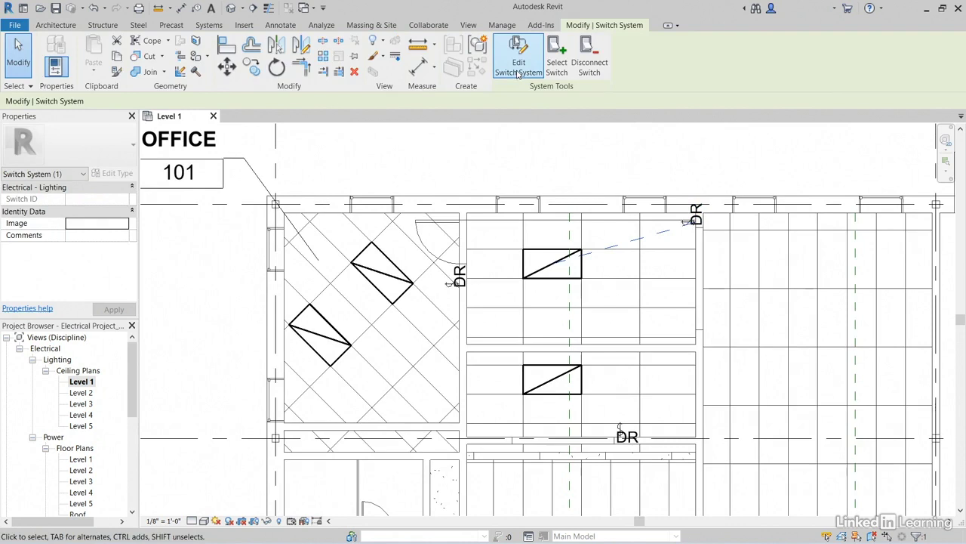
left_click(520, 57)
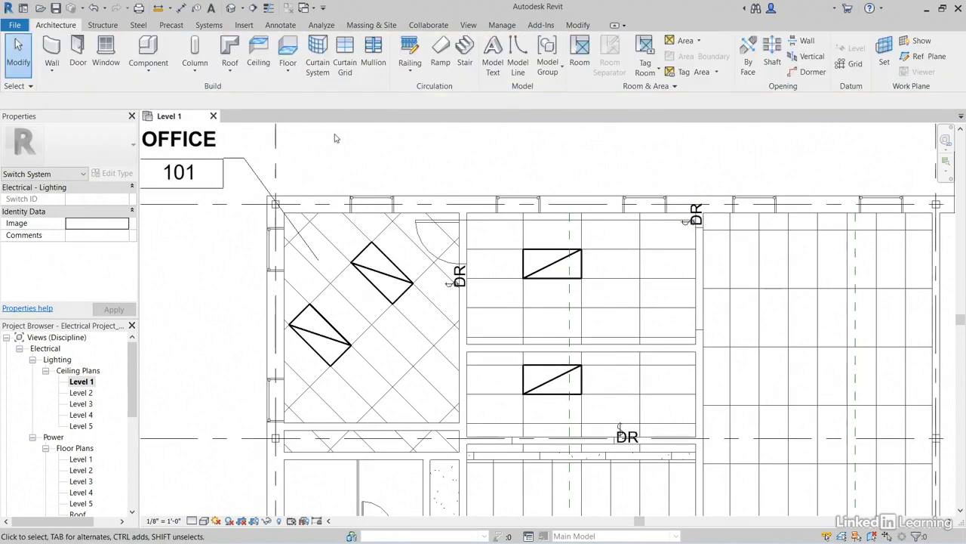
left_click(695, 214)
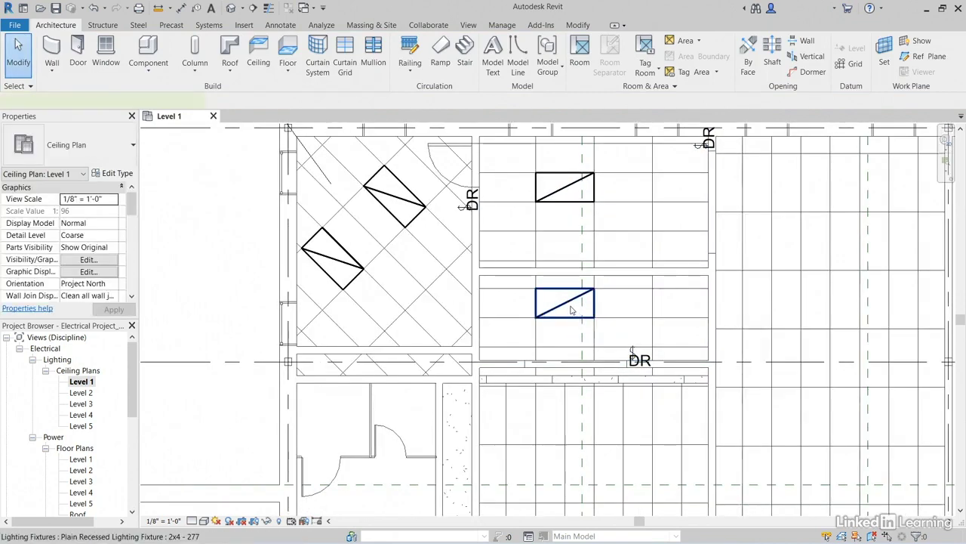
Put the neighbouring room's lower fixture on the DR door switch below it and finish editing.
left_click(565, 302)
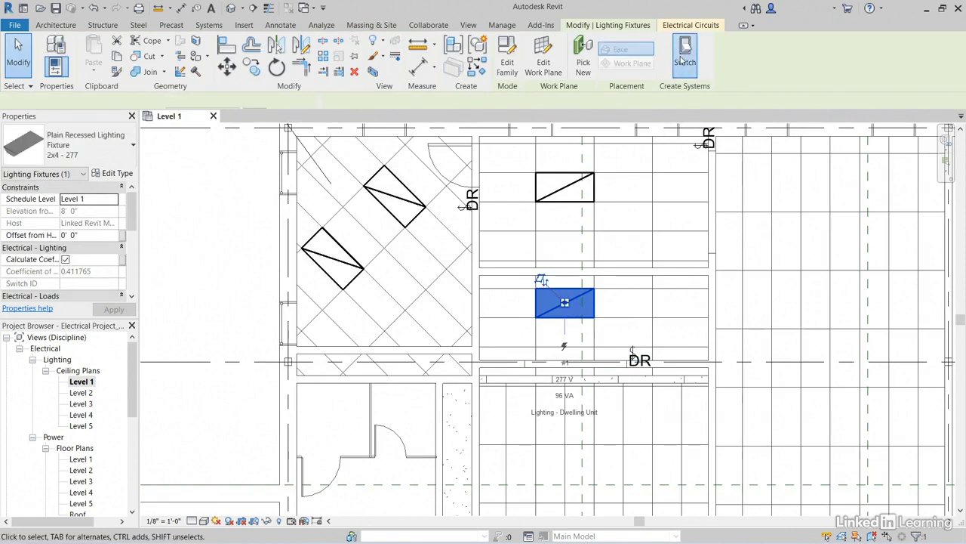
left_click(684, 54)
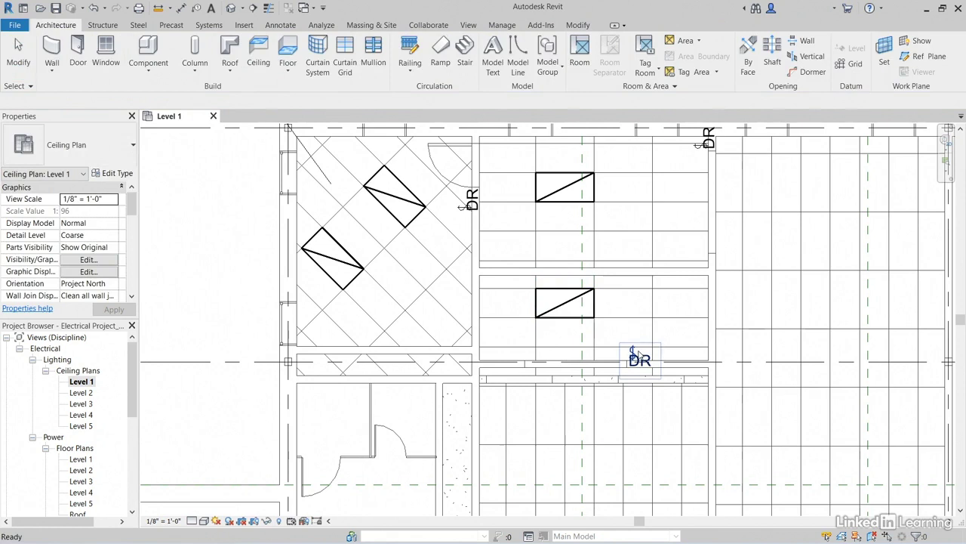
left_click(640, 359)
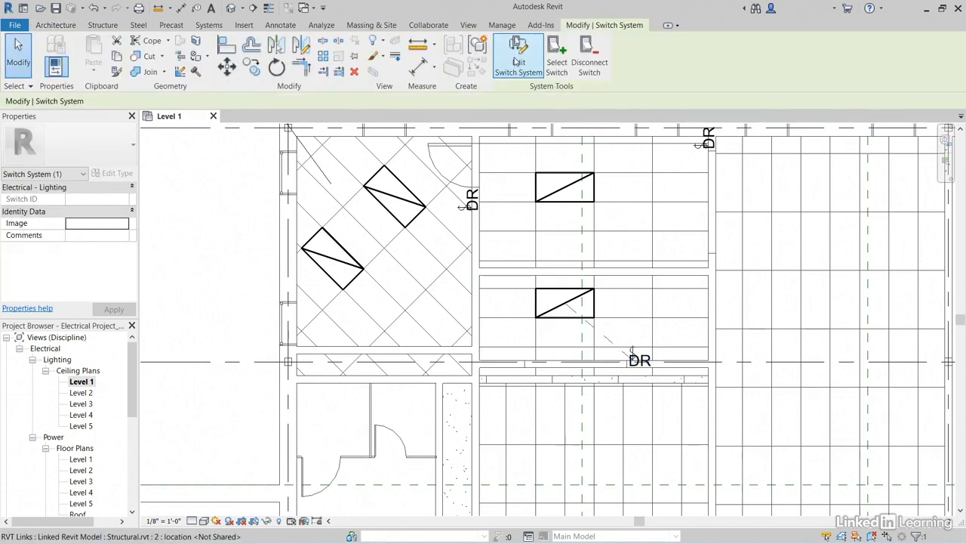
left_click(518, 58)
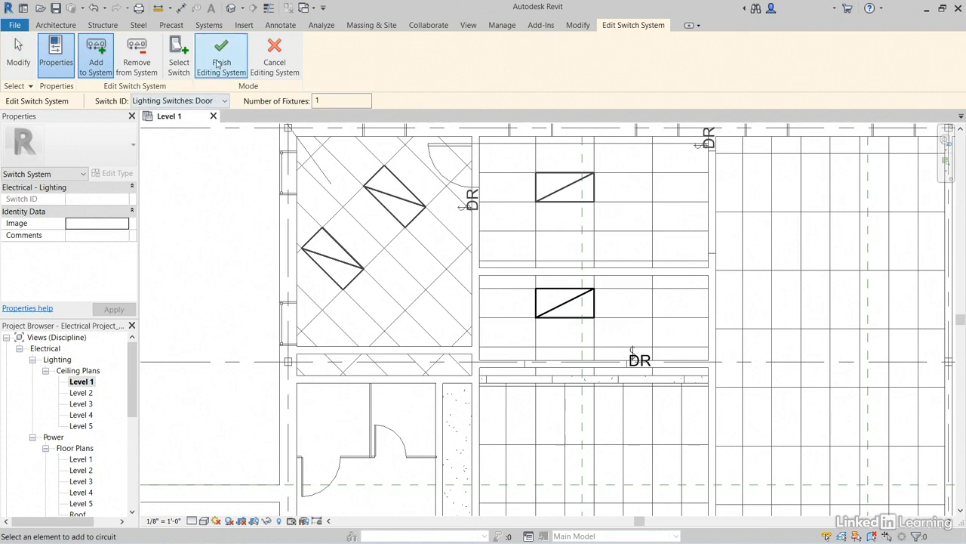
left_click(221, 53)
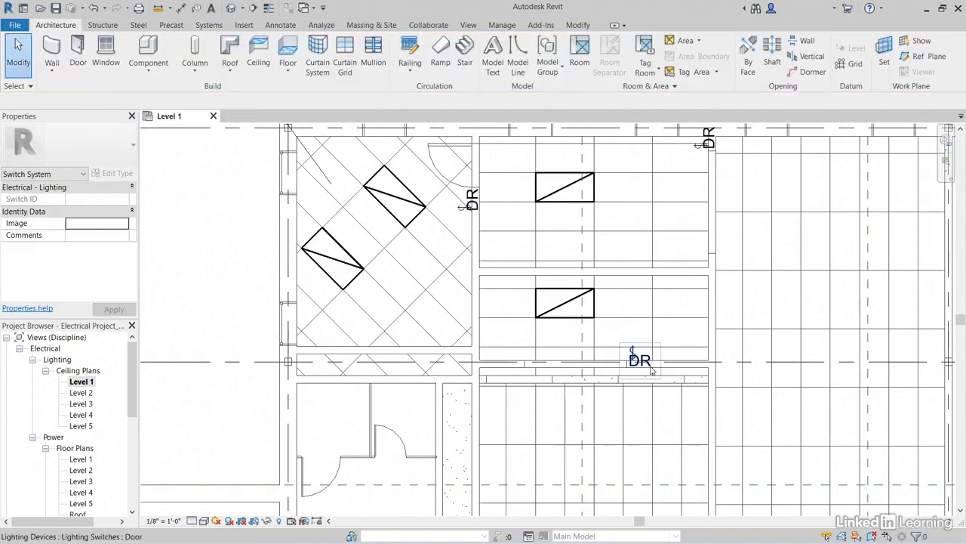